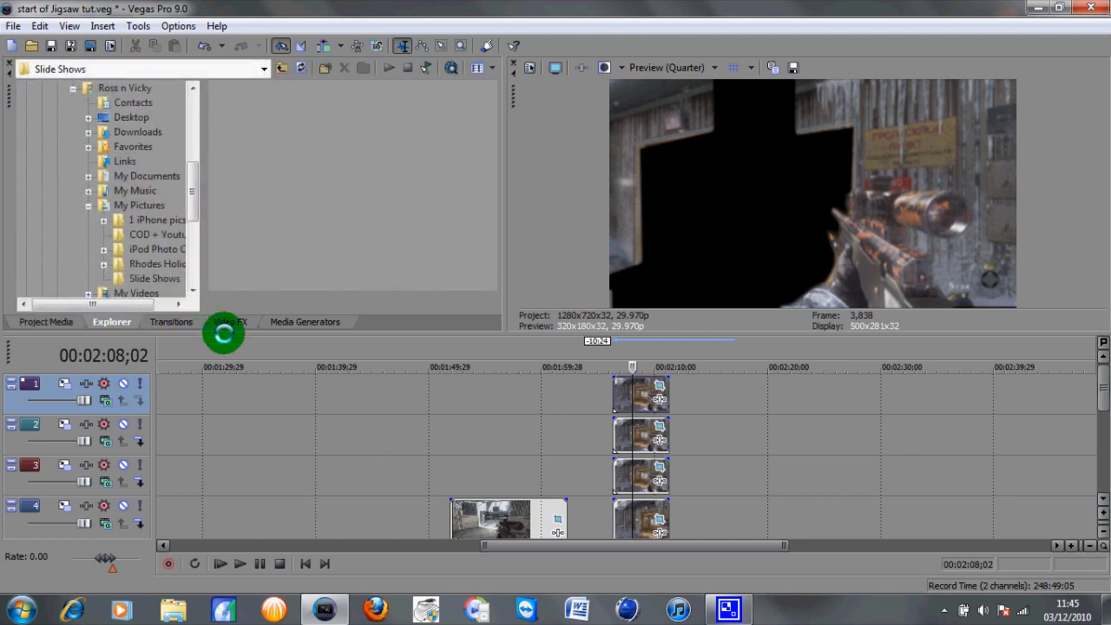
- Show the Video FX list with the Gaussian Blur presets visible
left_click(230, 322)
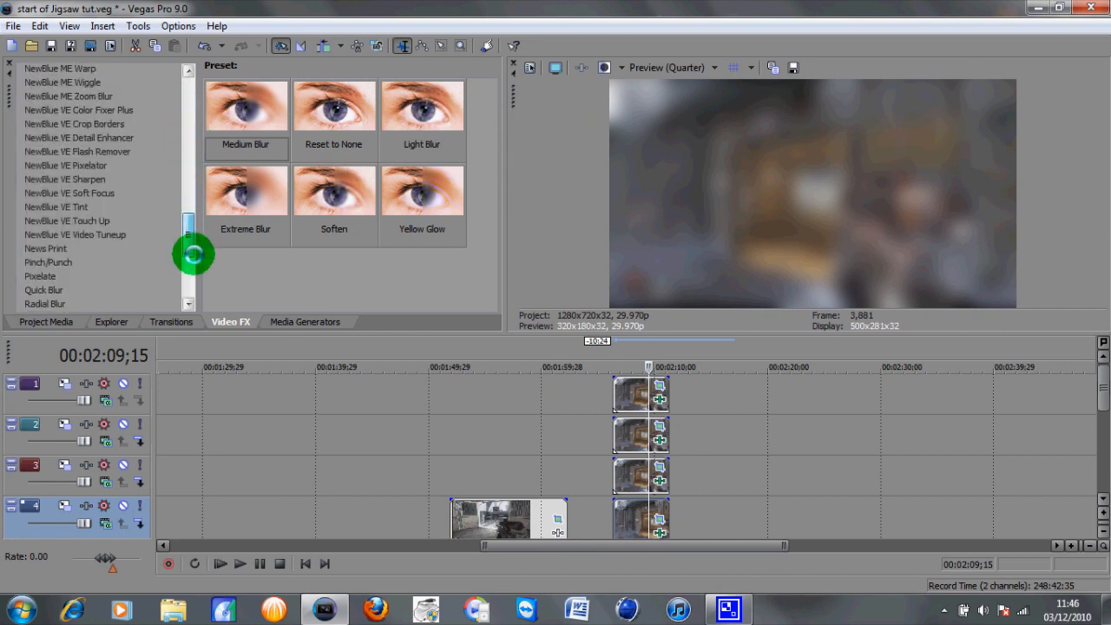
- Add Radial Blur (Moderate Proportional) to the mask2 clip's chain beside Gaussian Blur and close the chain
scroll("down", 3)
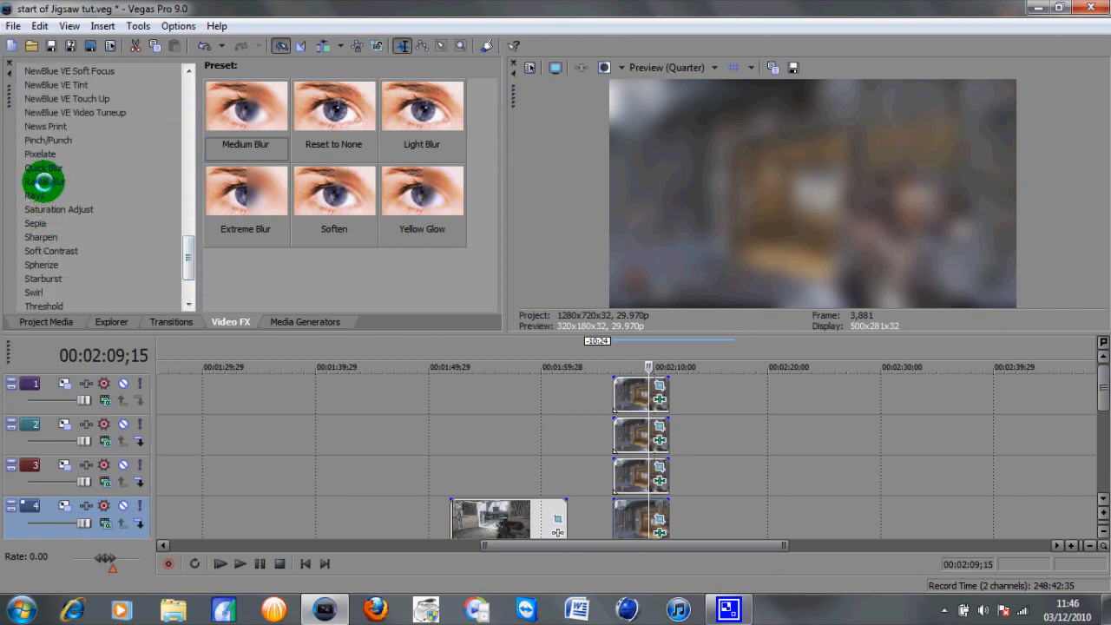
left_click(45, 182)
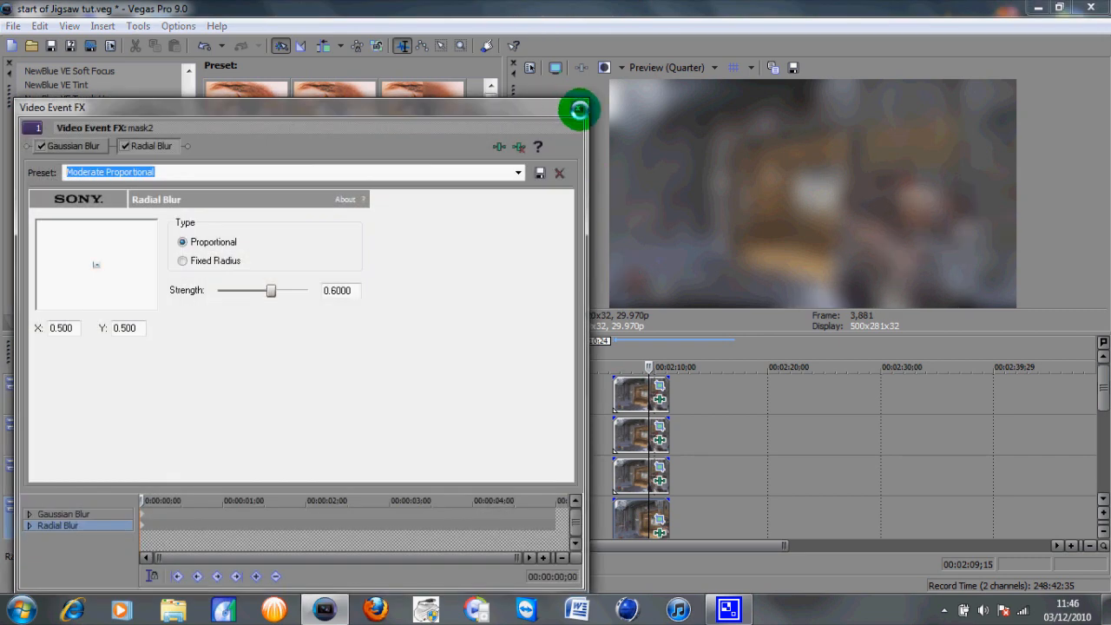
left_click(559, 173)
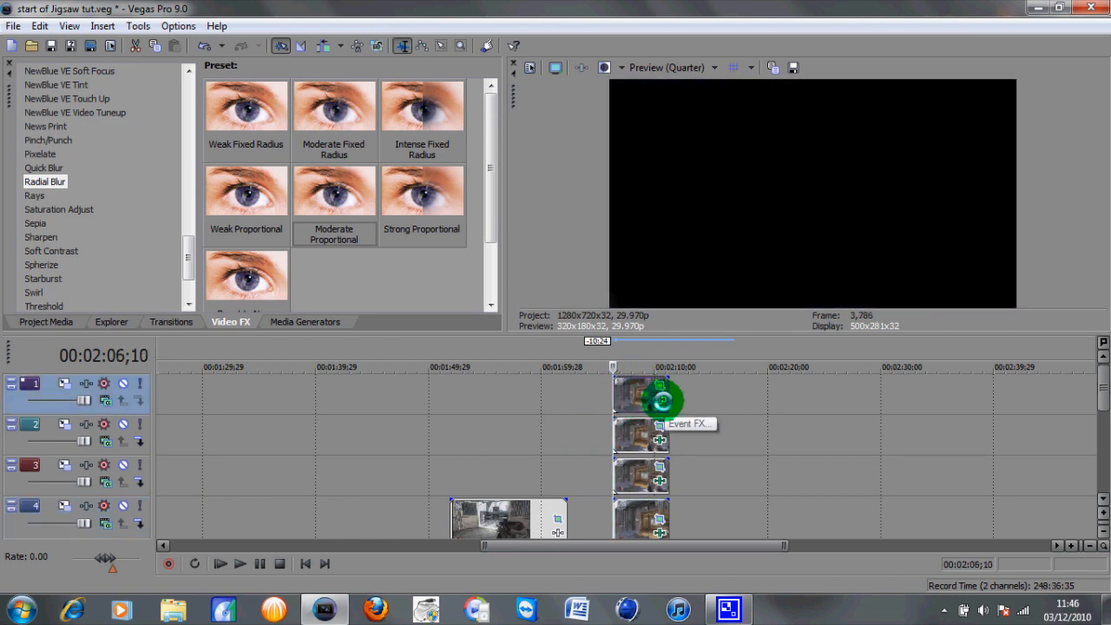
- In track 1's Event FX, set a keyframe about 19 frames in and reset Gaussian Blur to None there
left_click(658, 393)
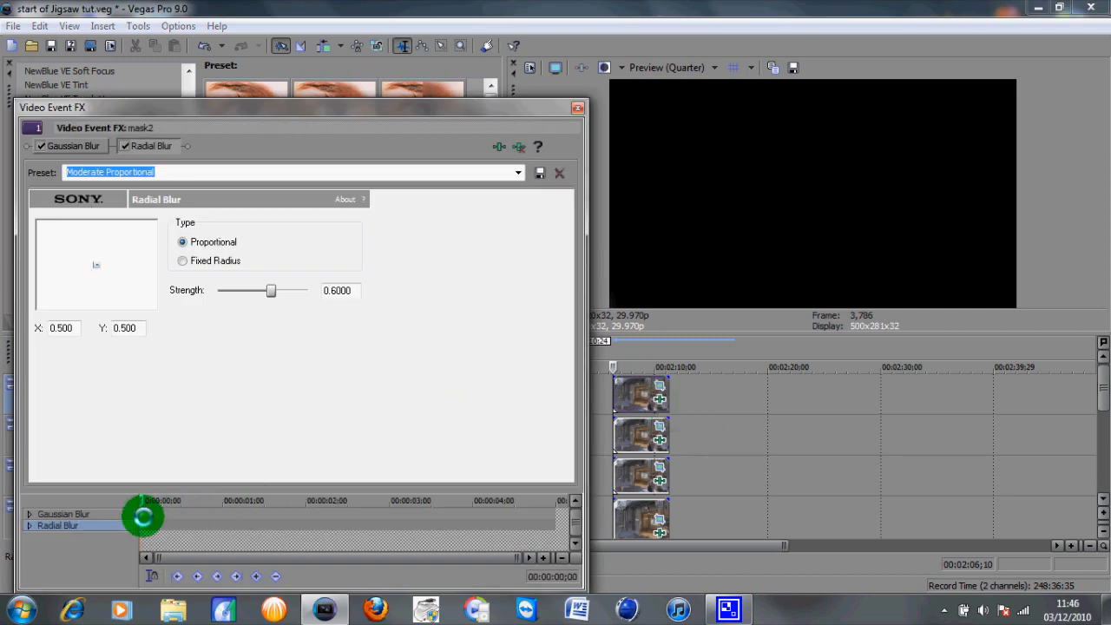
left_click(72, 145)
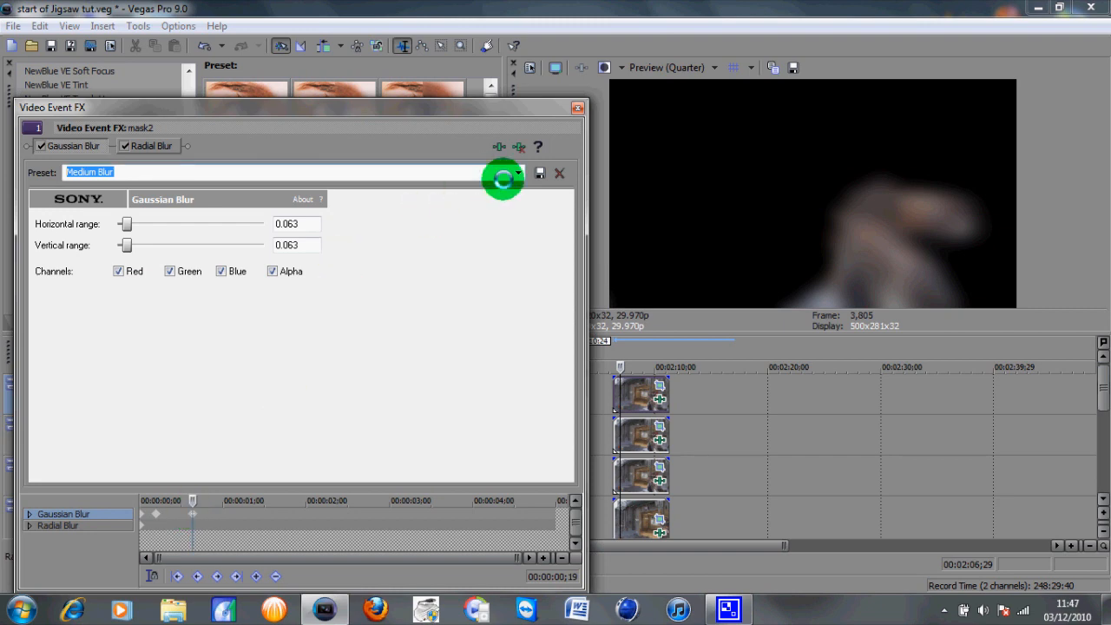
left_click(518, 172)
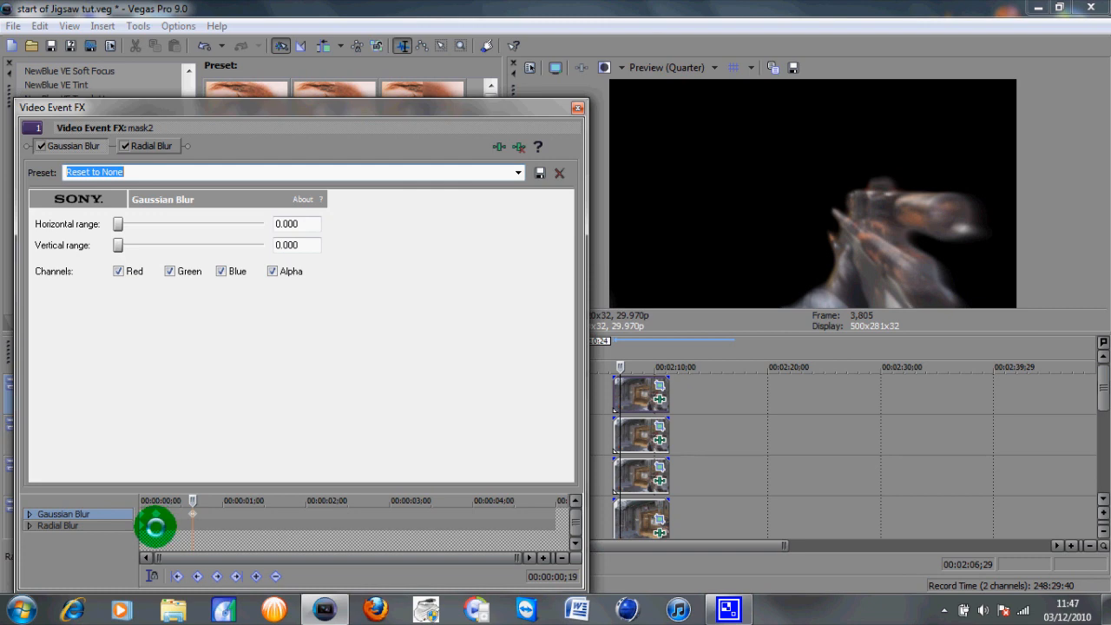
- Reset the Radial Blur to None at the same keyframe
left_click(152, 145)
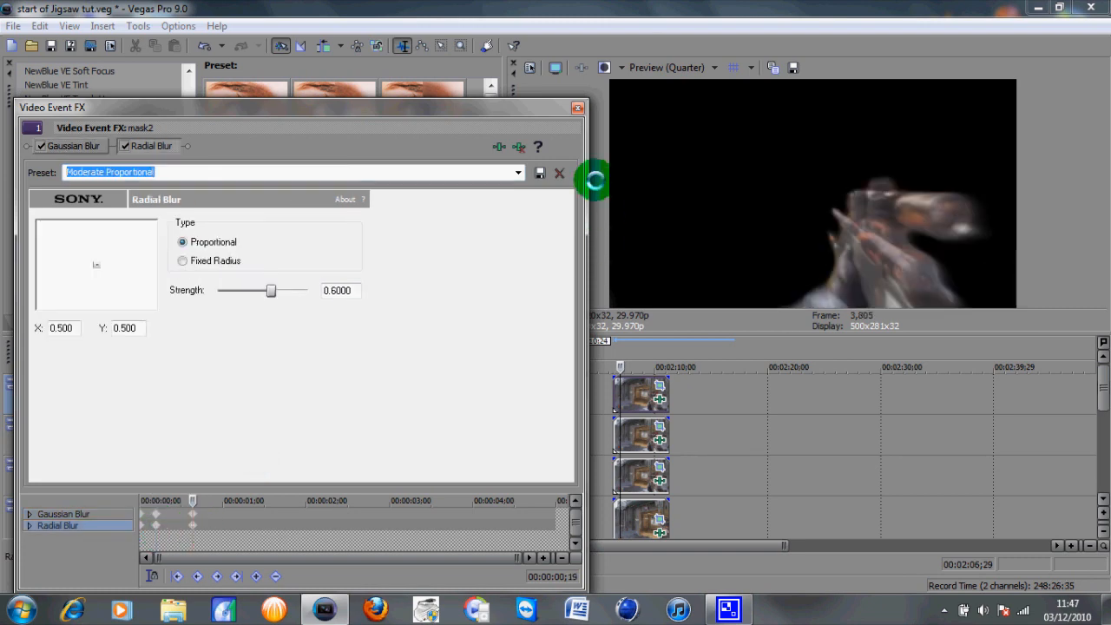
left_click(517, 172)
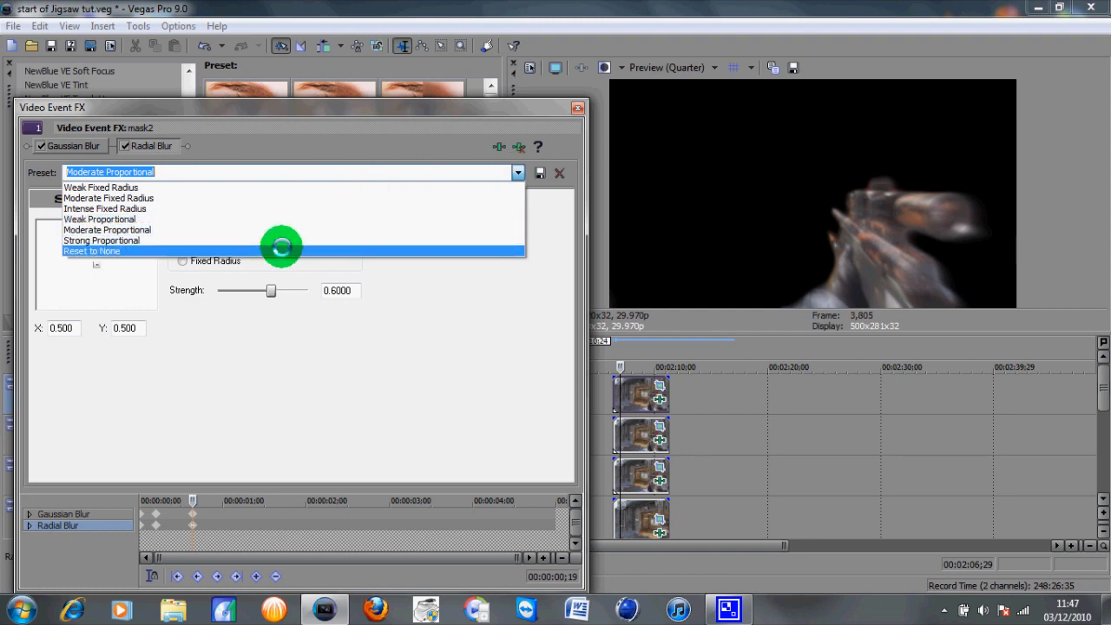
left_click(91, 250)
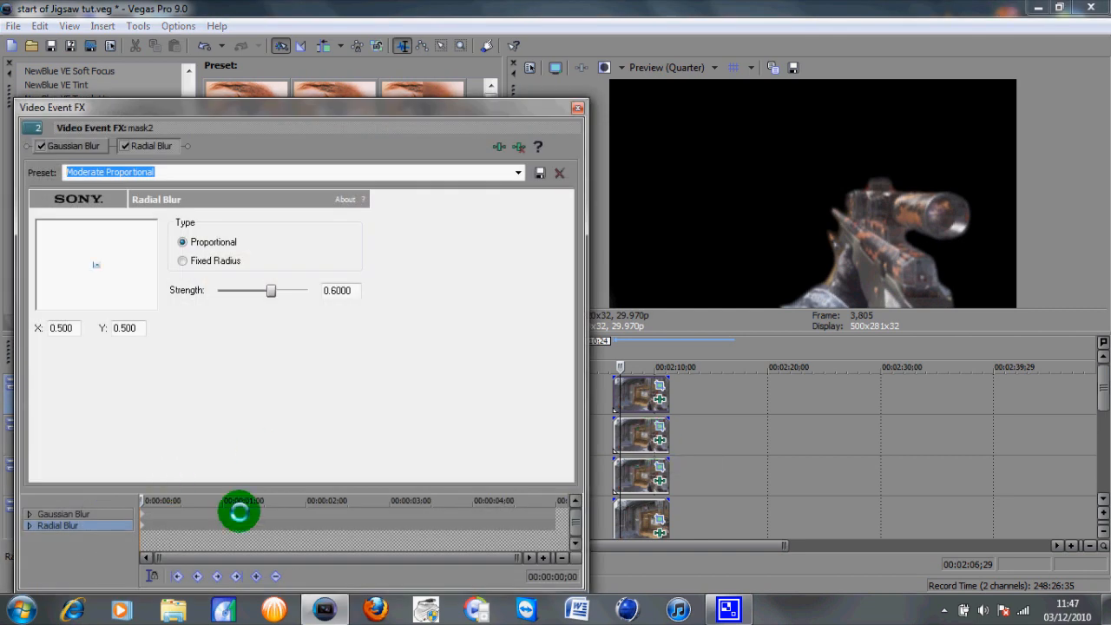
- At about 1;09 on track 2, reset Gaussian Blur from Medium Blur to None, then move to Radial Blur
left_click(72, 145)
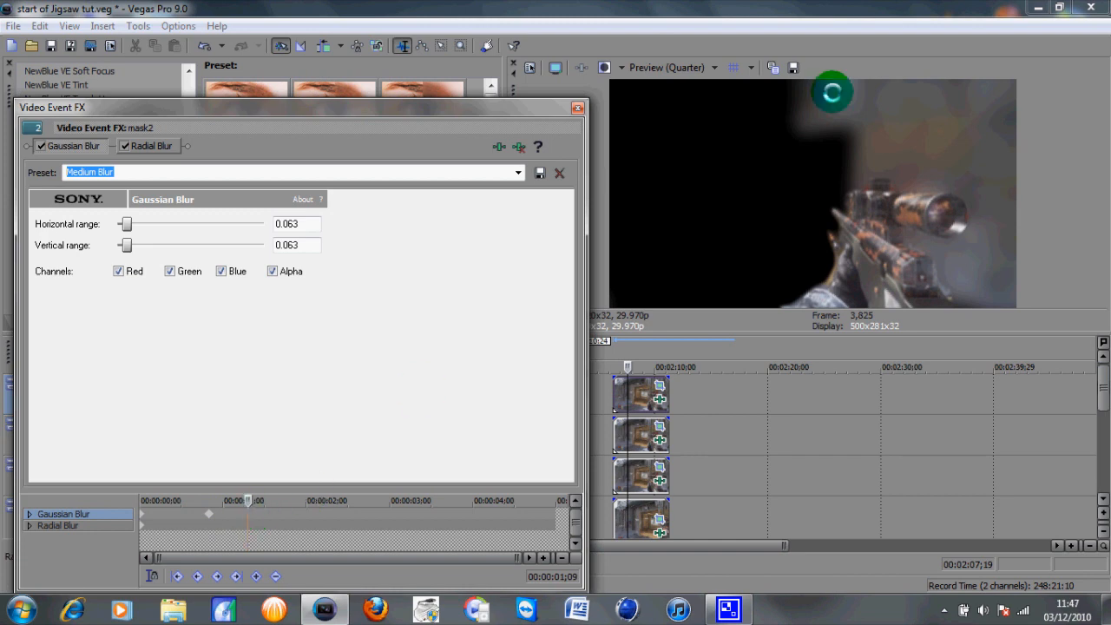
left_click(516, 172)
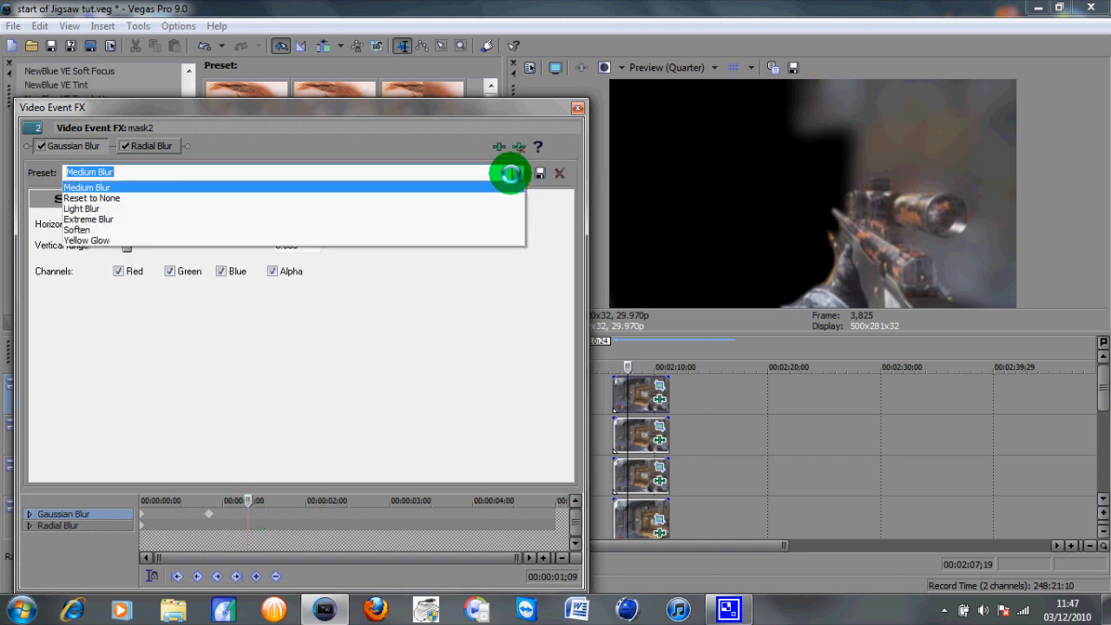
left_click(90, 198)
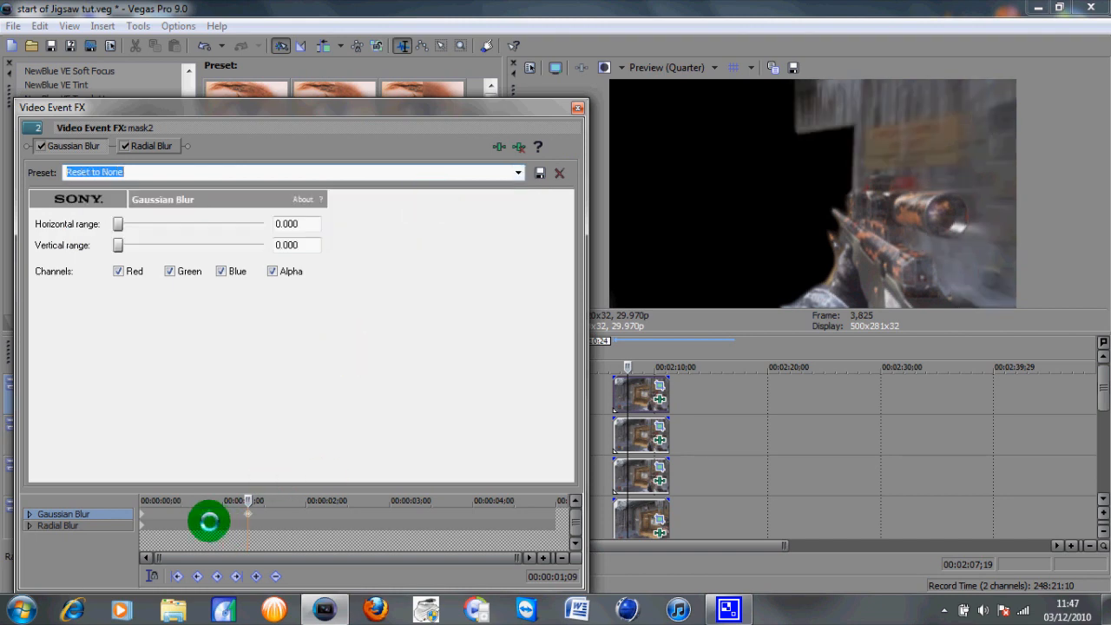
left_click(150, 145)
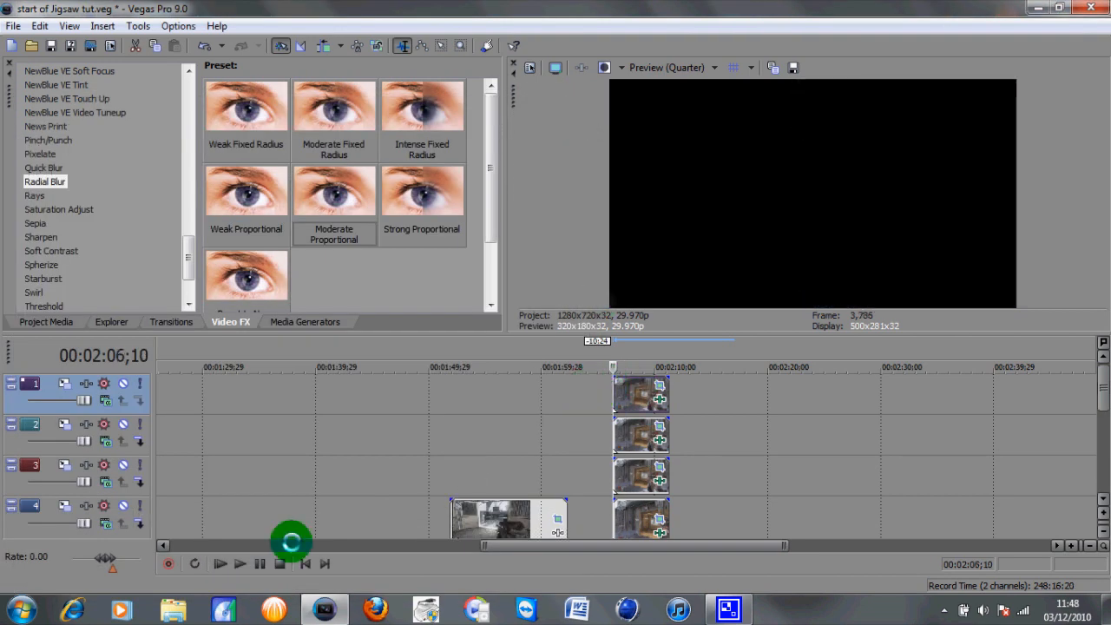
mouse_move(241, 563)
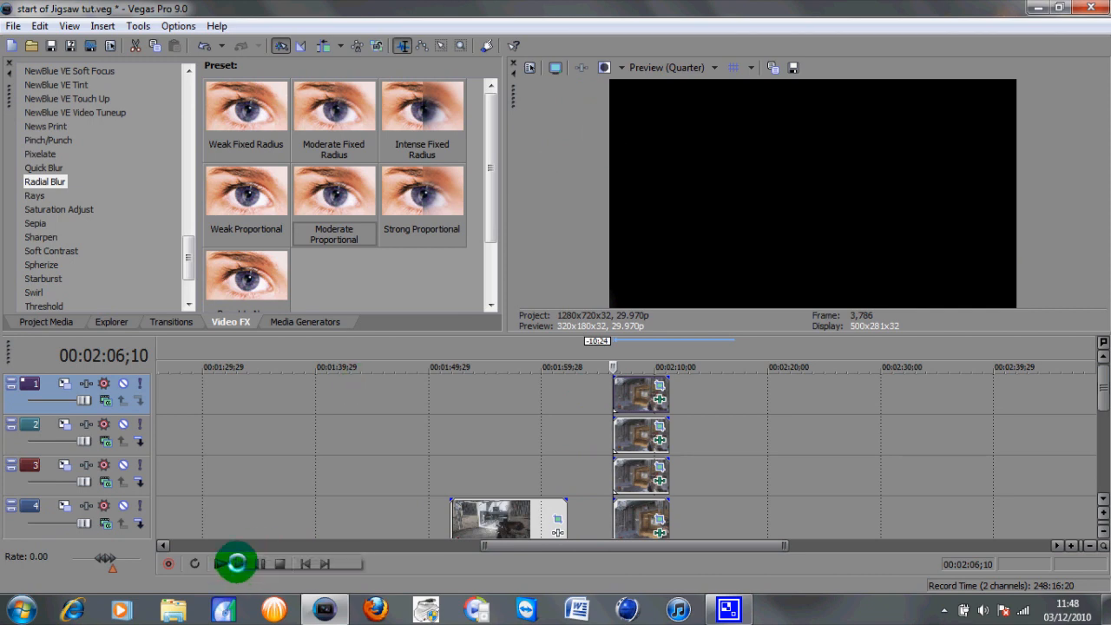
left_click(236, 562)
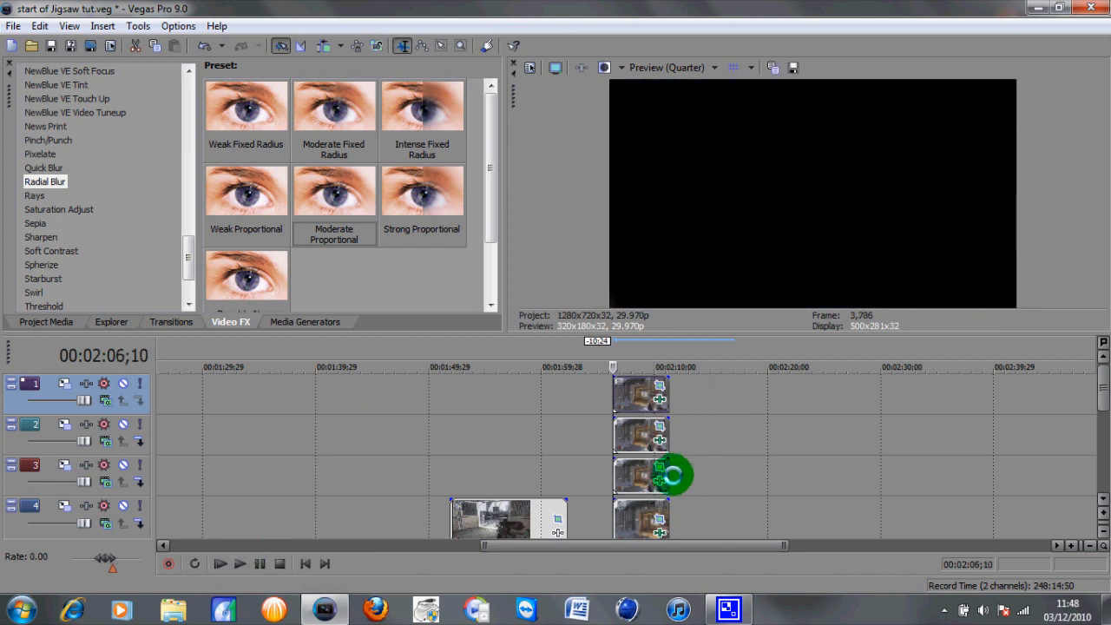
mouse_move(657, 476)
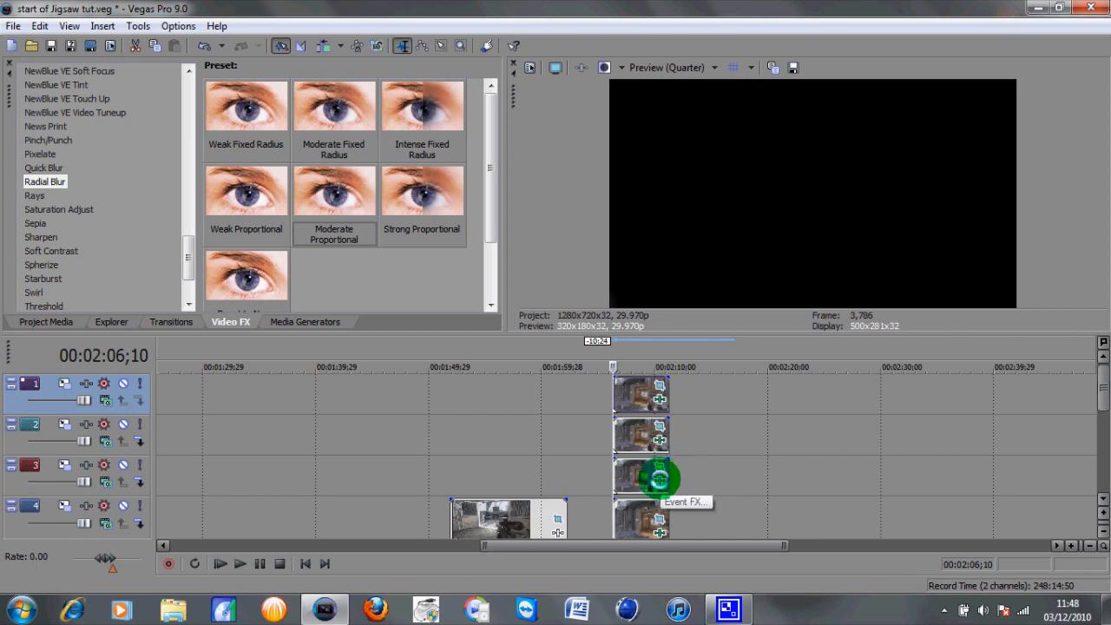
- In track 3's Event FX, keyframe Gaussian Blur to Reset to None at the two-second mark
left_click(657, 472)
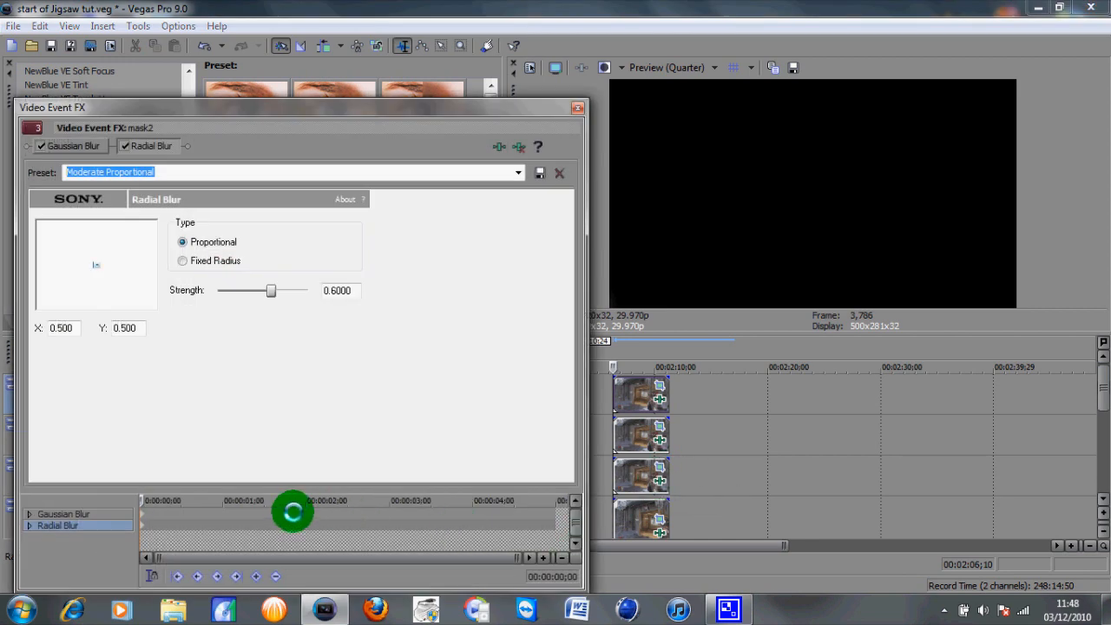
left_click(73, 145)
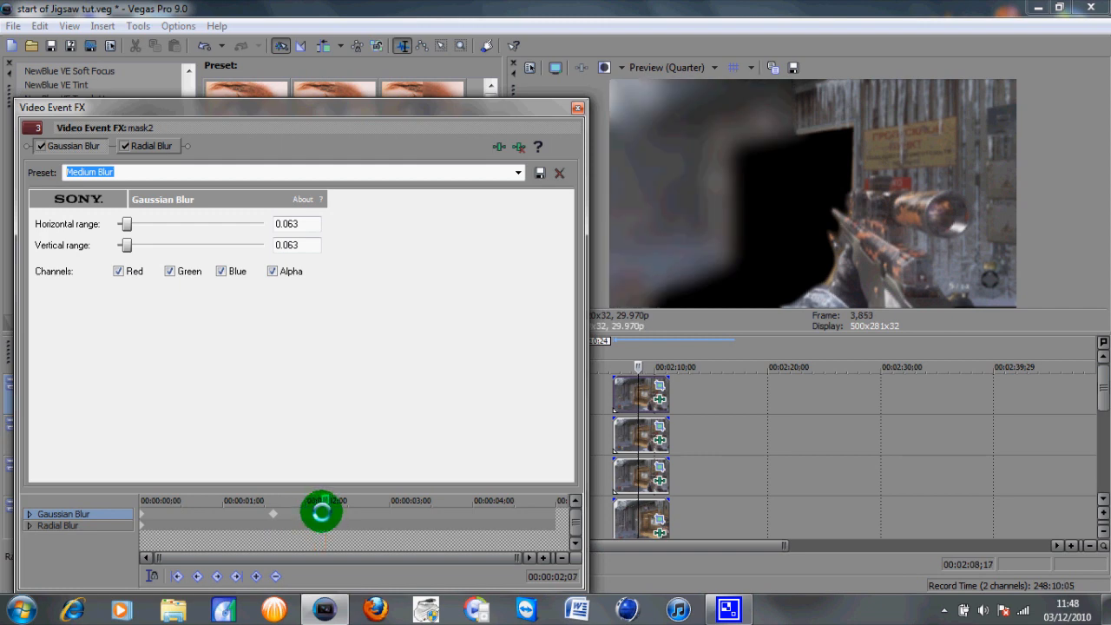
left_click(515, 173)
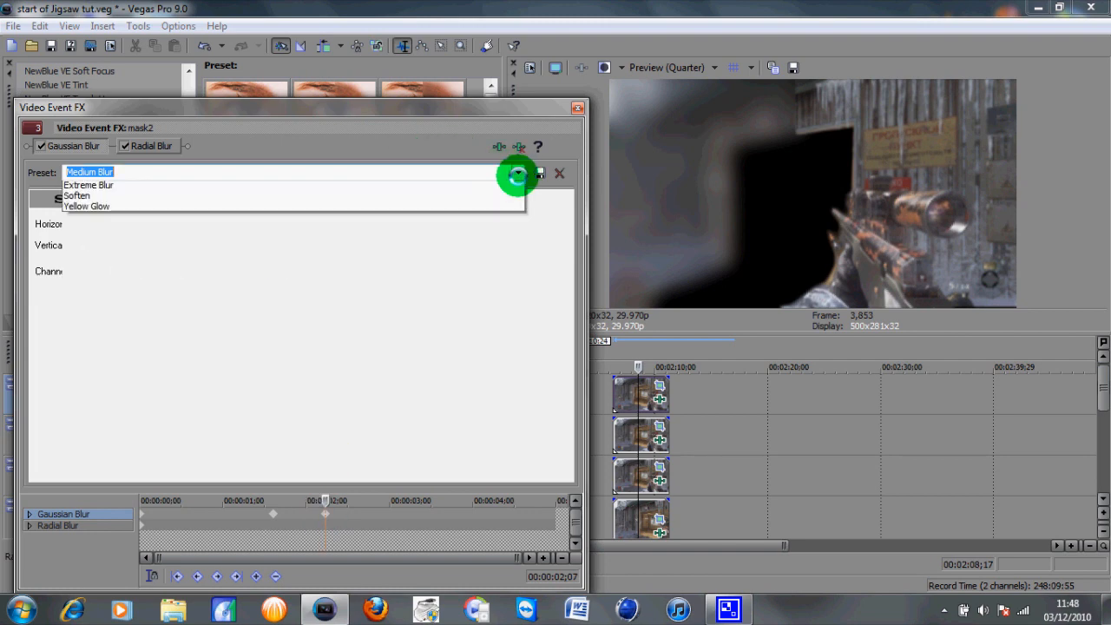
left_click(90, 171)
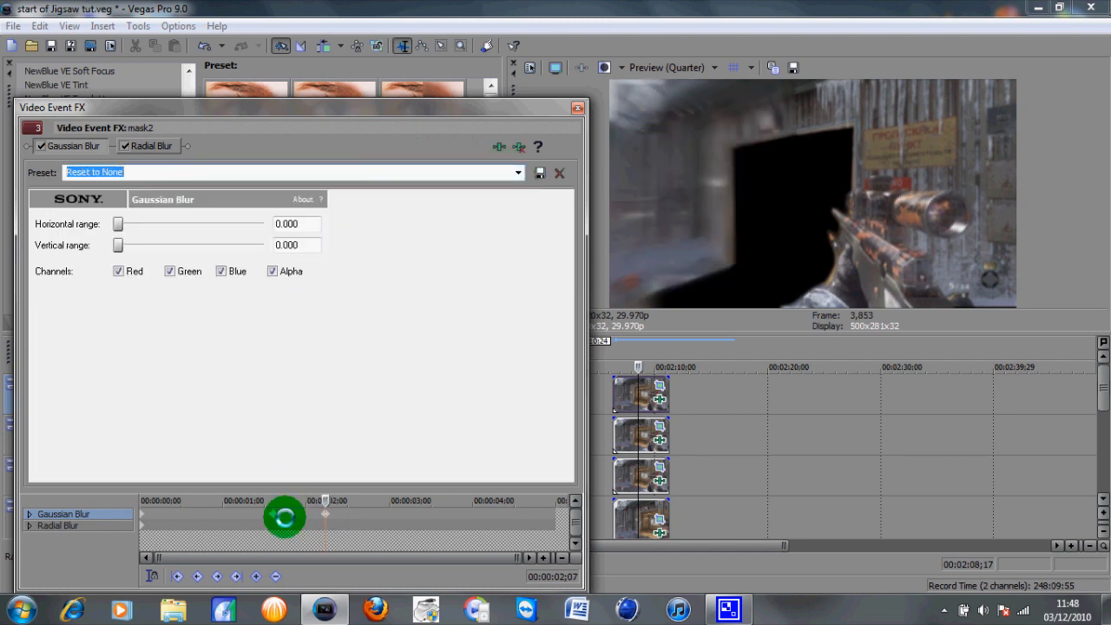
- Reset the Radial Blur to None at the same two-second keyframe
left_click(151, 145)
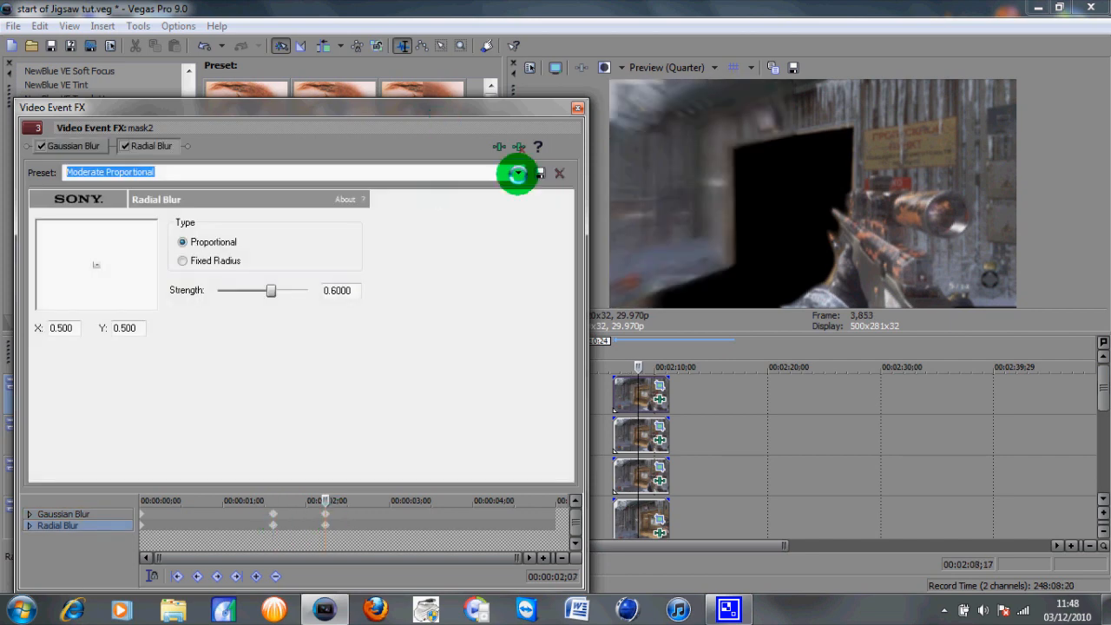
left_click(517, 172)
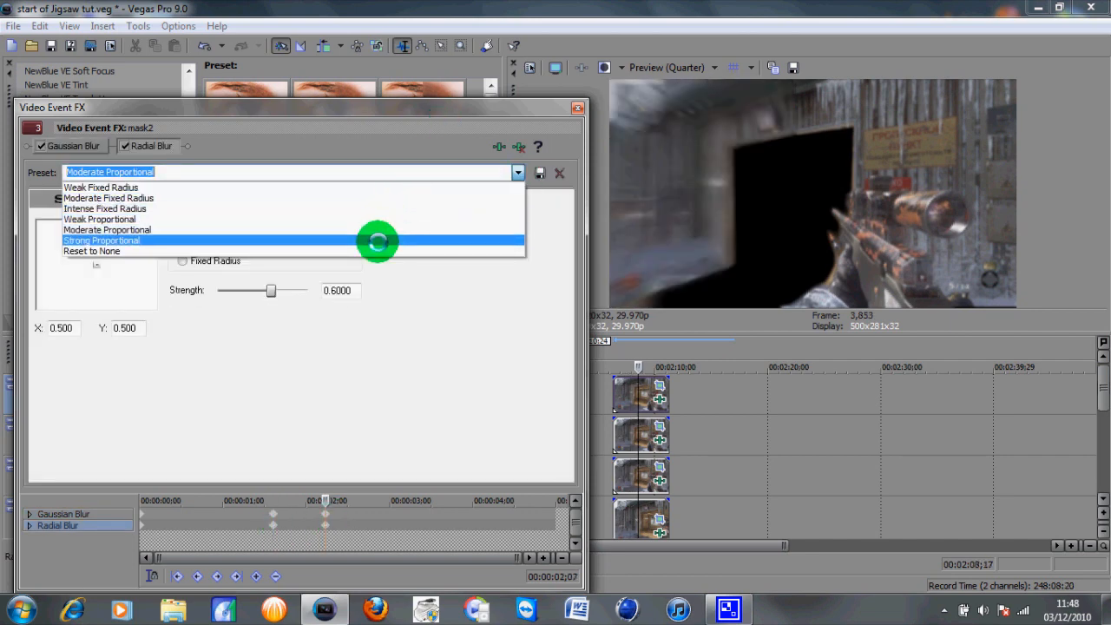
left_click(87, 251)
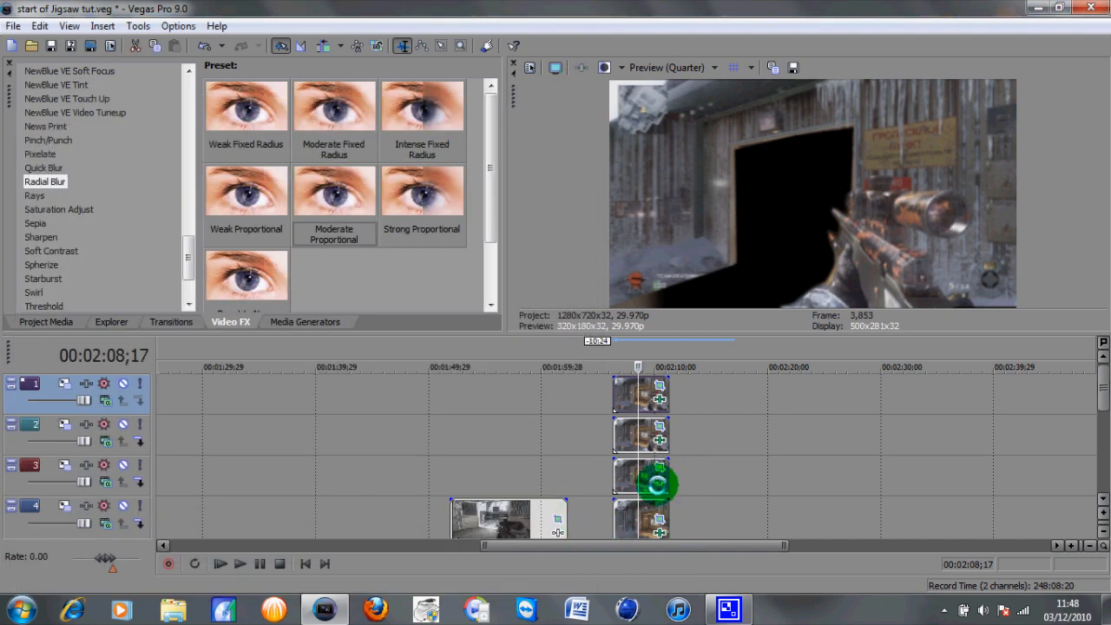
mouse_move(655, 538)
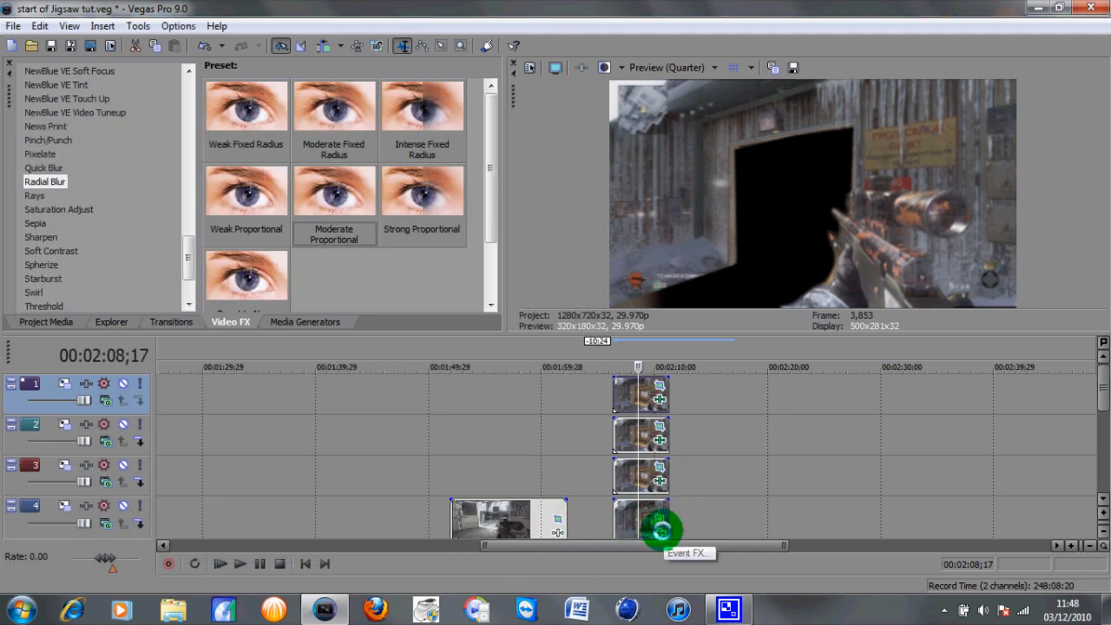
- In track 4's Event FX, reset Radial Blur to None at a keyframe near 2.7 seconds
left_click(660, 527)
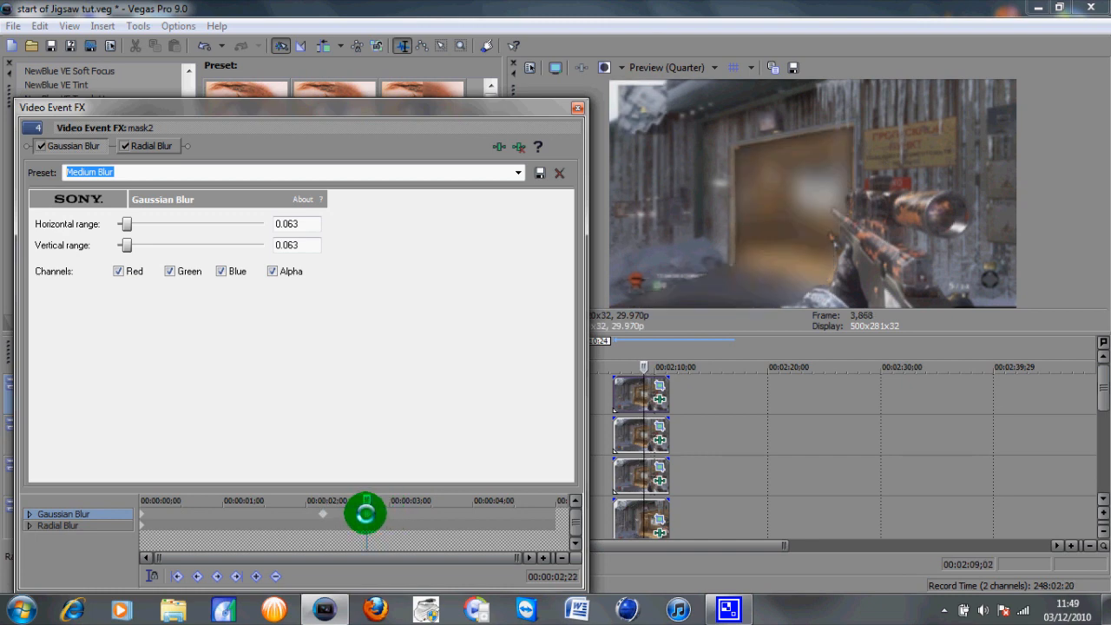
left_click(152, 145)
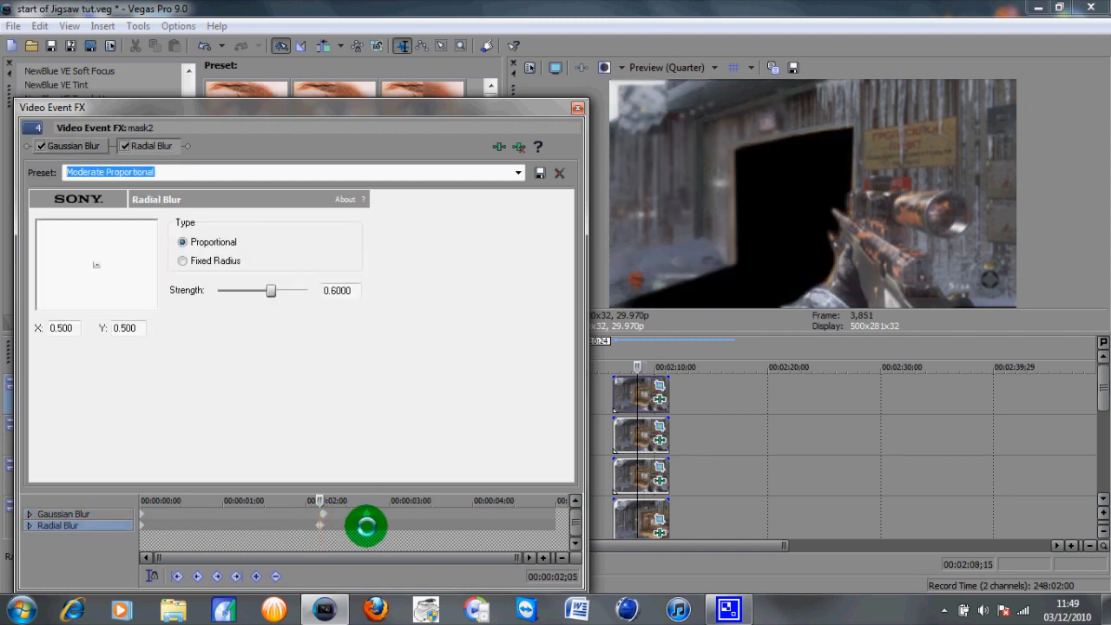
left_click(517, 172)
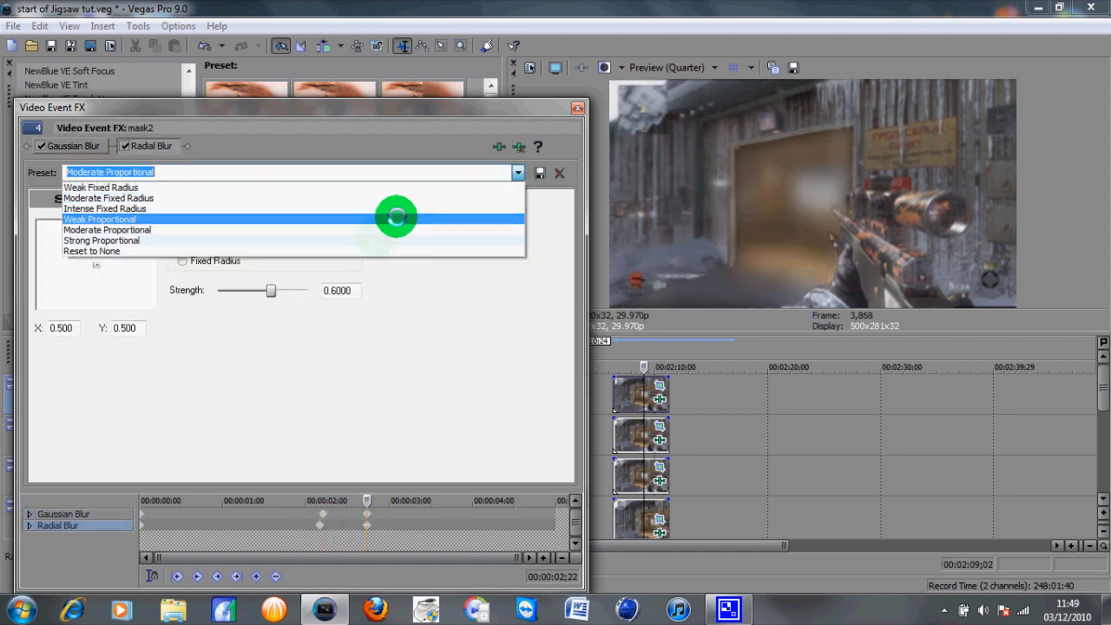
left_click(91, 250)
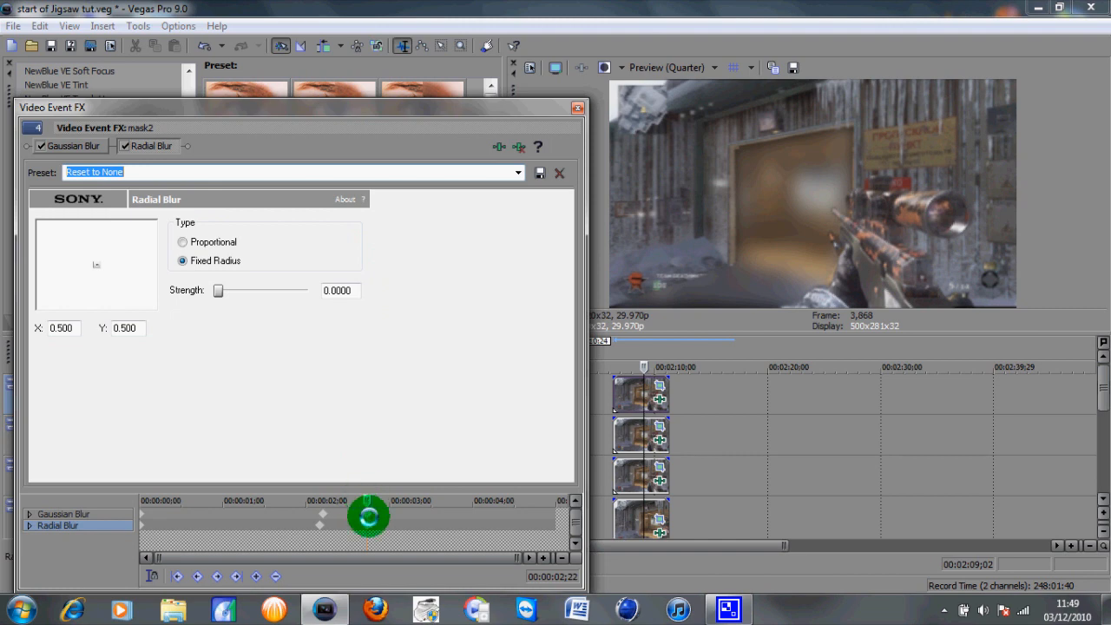
- Reset Gaussian Blur to None at that keyframe and close the effect settings
left_click(517, 172)
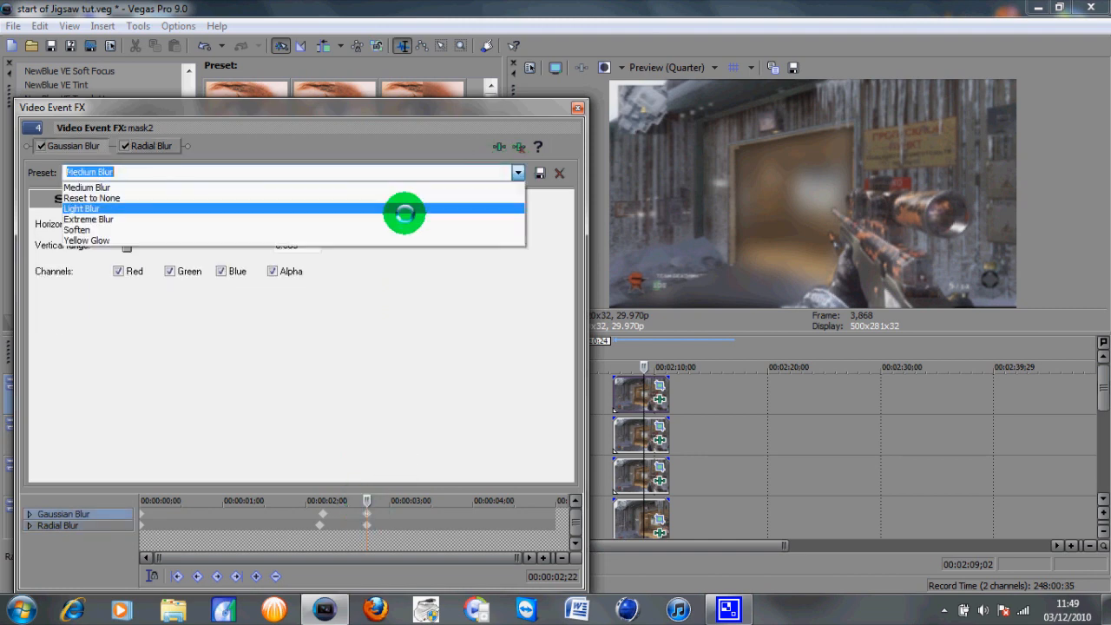
left_click(91, 198)
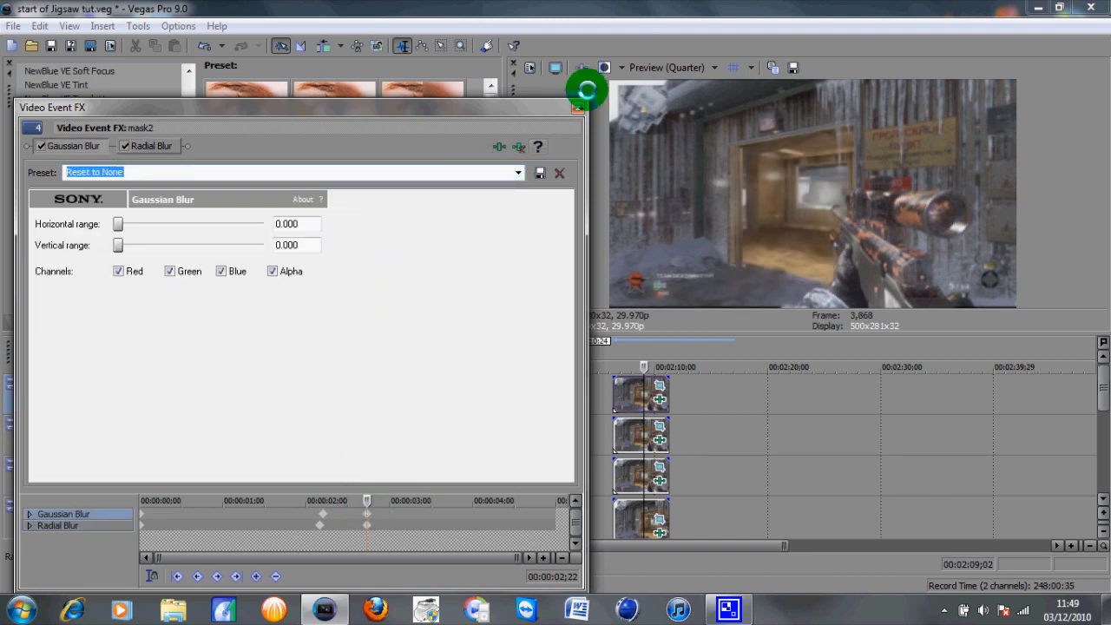
left_click(559, 172)
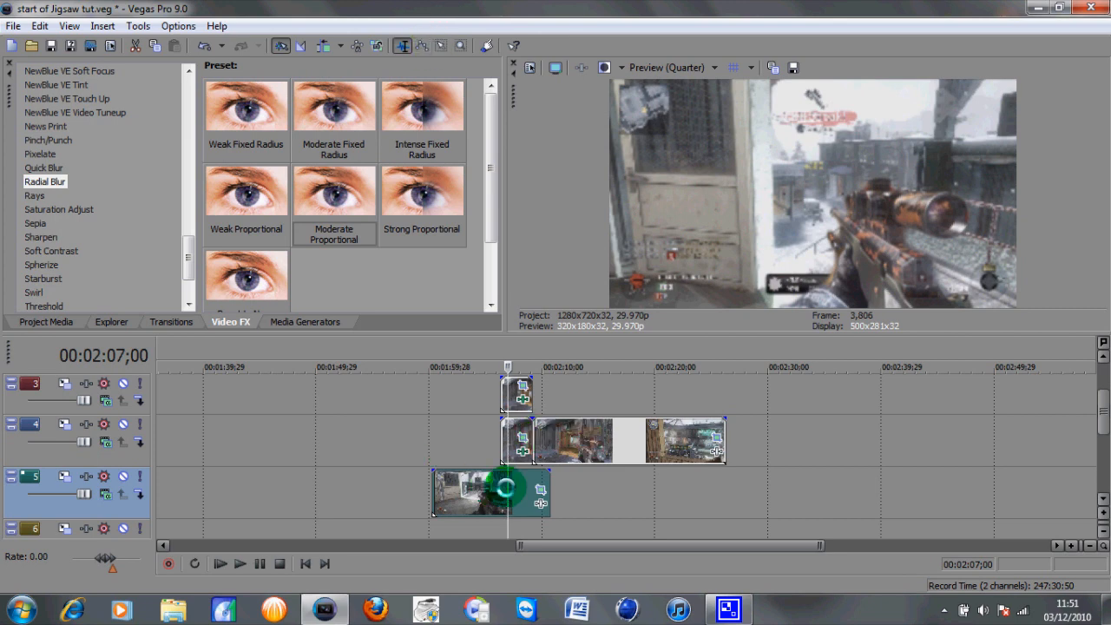
- Select the track 5 gameplay clip and apply Gaussian Blur to it from the Video FX list
left_click(220, 563)
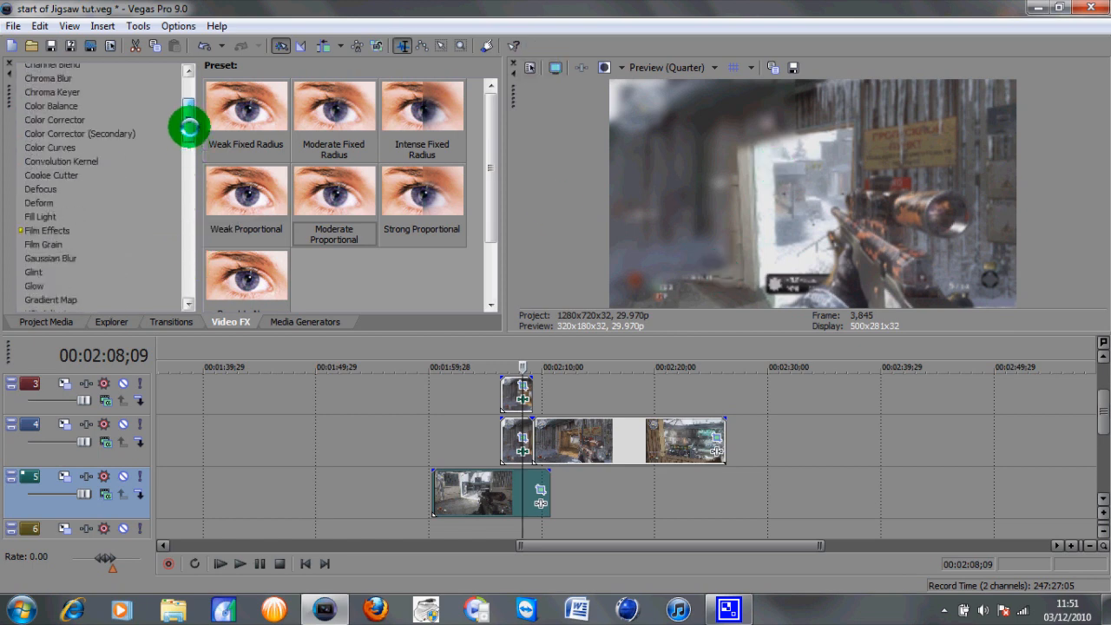
left_click(50, 271)
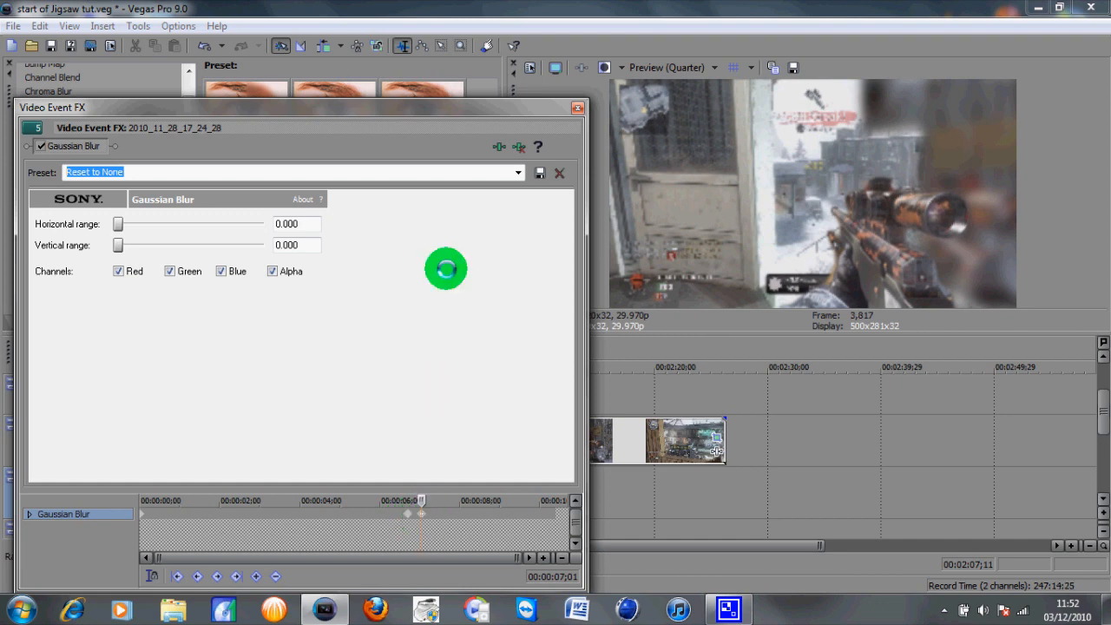
- Apply a Gaussian Blur preset at the background clip's keyframe, then play back the composite
left_click(517, 171)
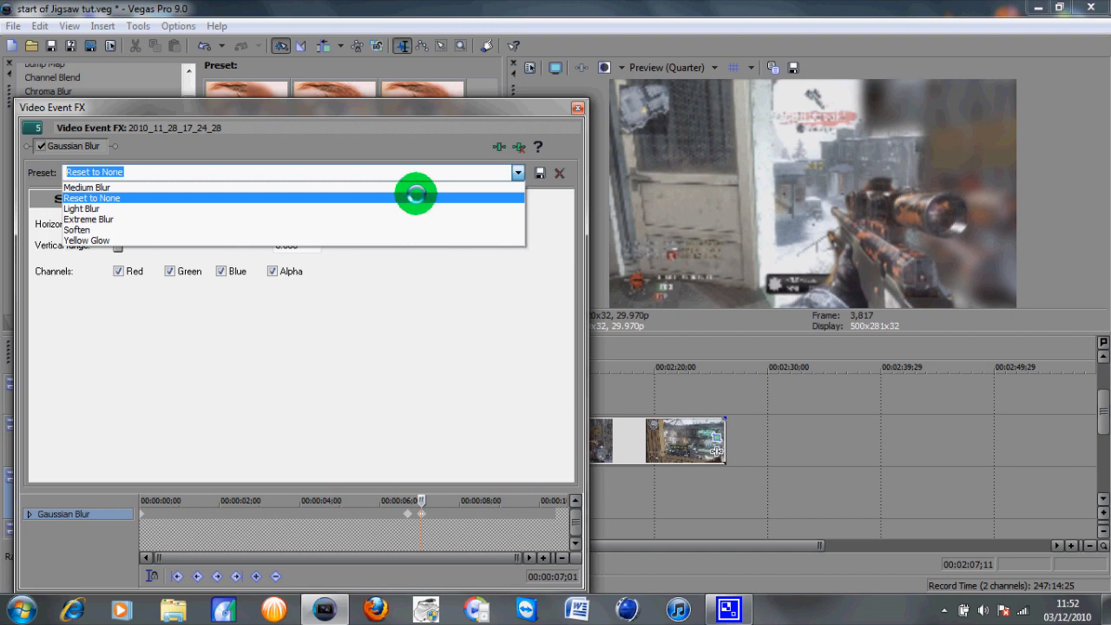
left_click(85, 187)
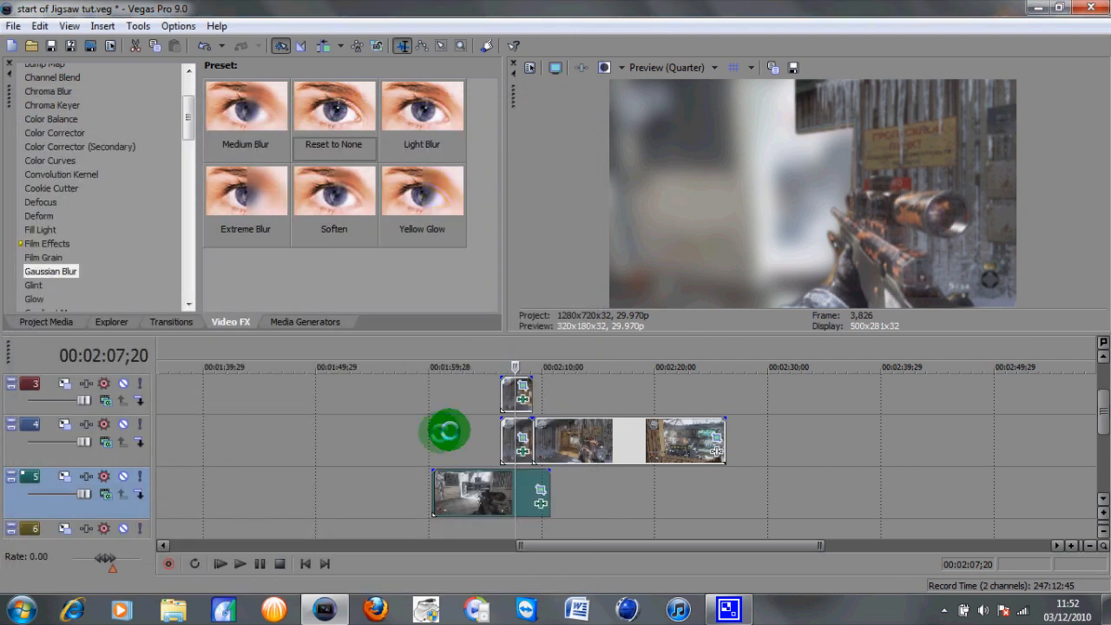
left_click(238, 562)
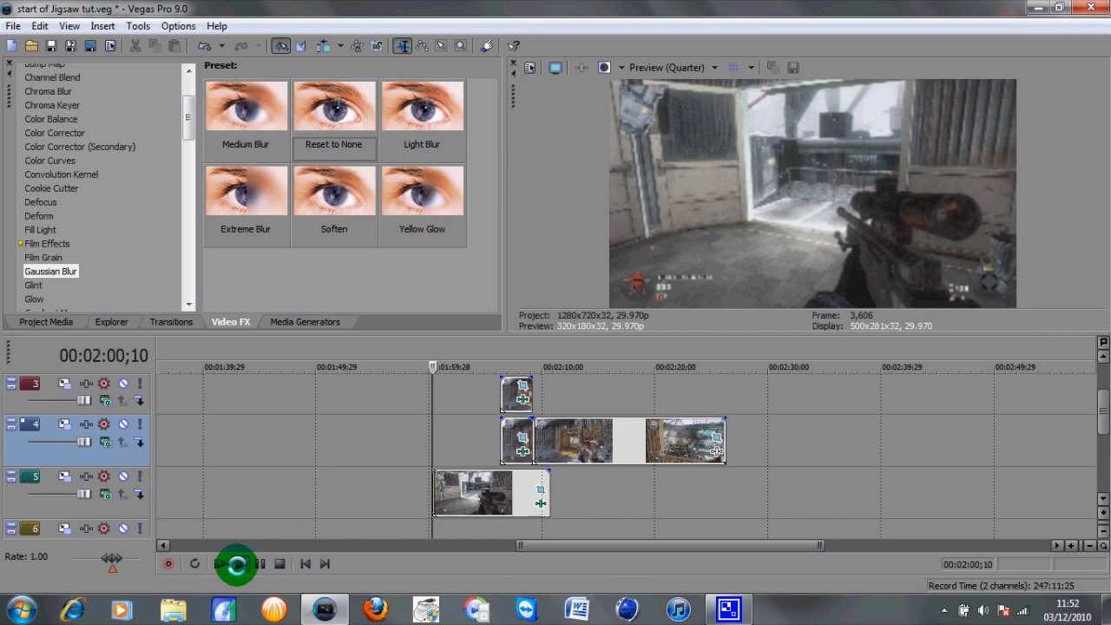